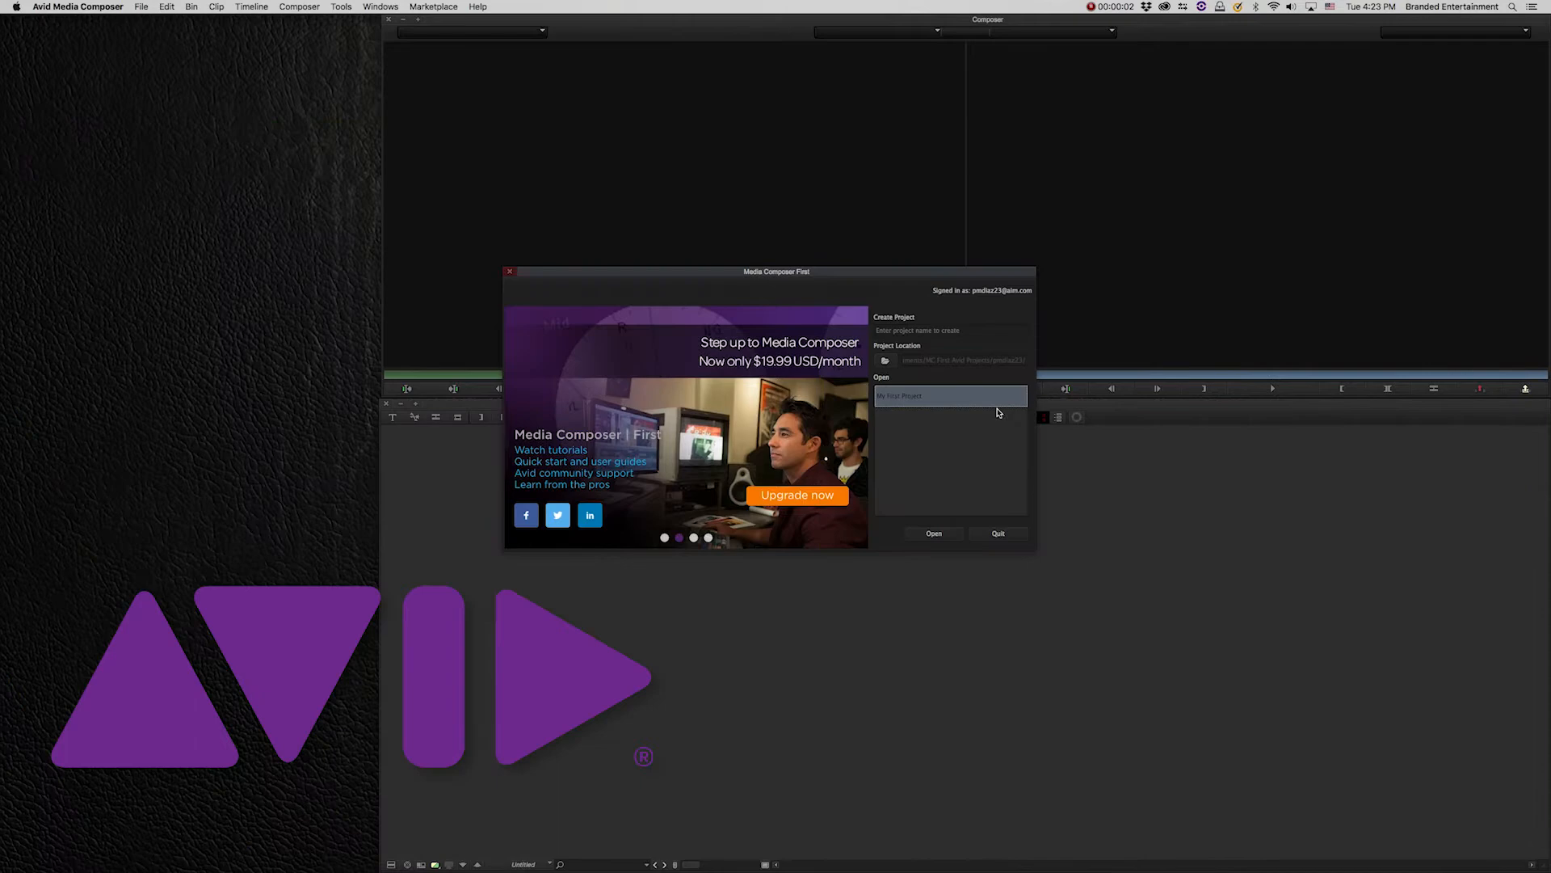
Step: Open My First Project, cut IMG_0147 clips into a new sequence, and publish with mono audio
click(930, 533)
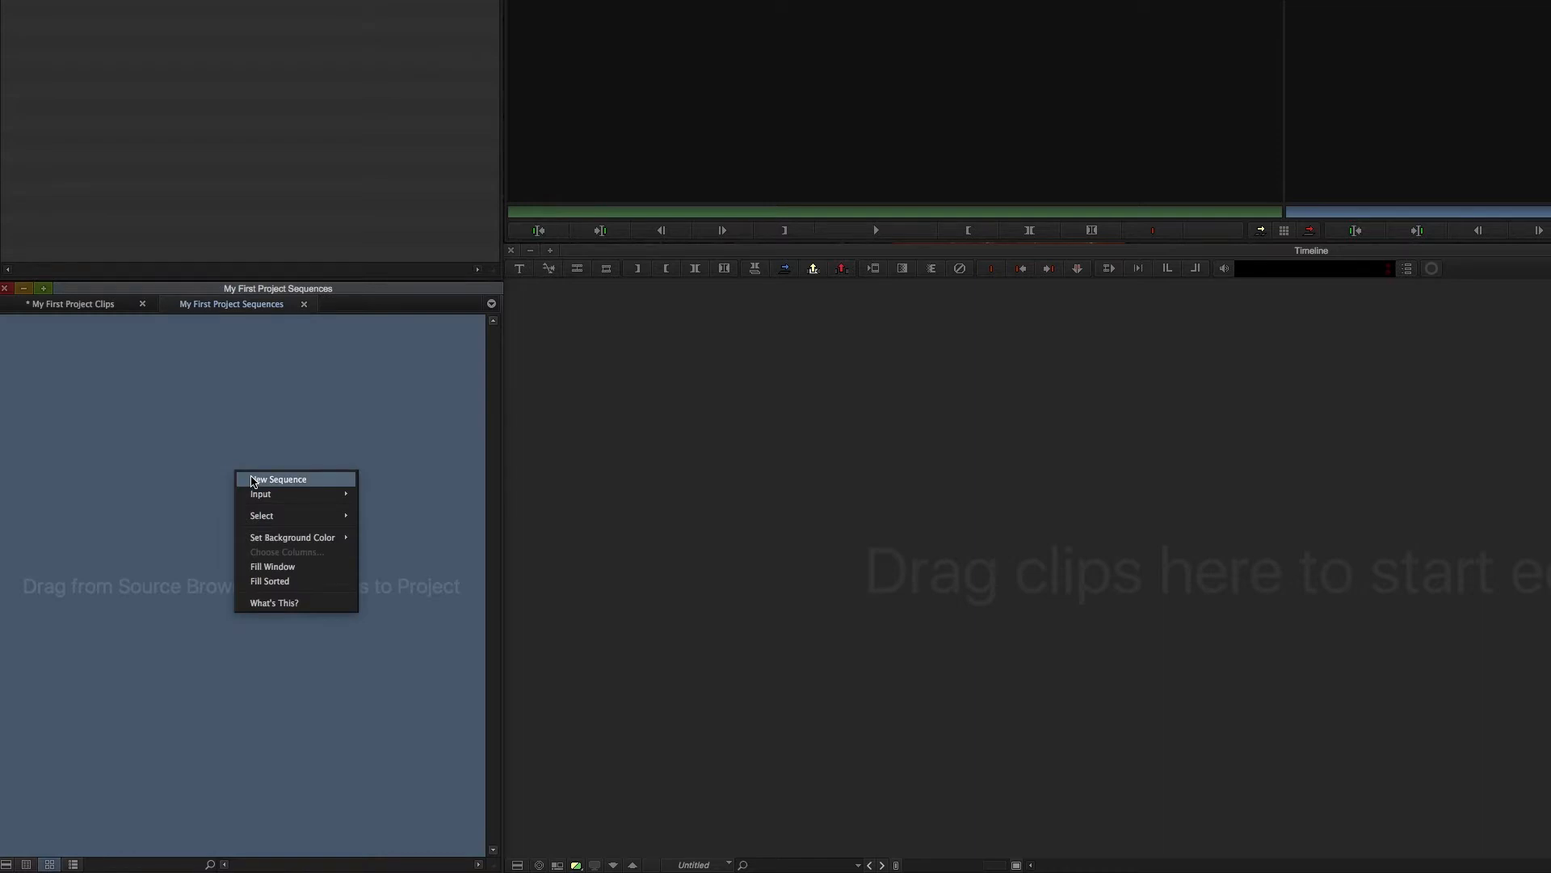
click(278, 479)
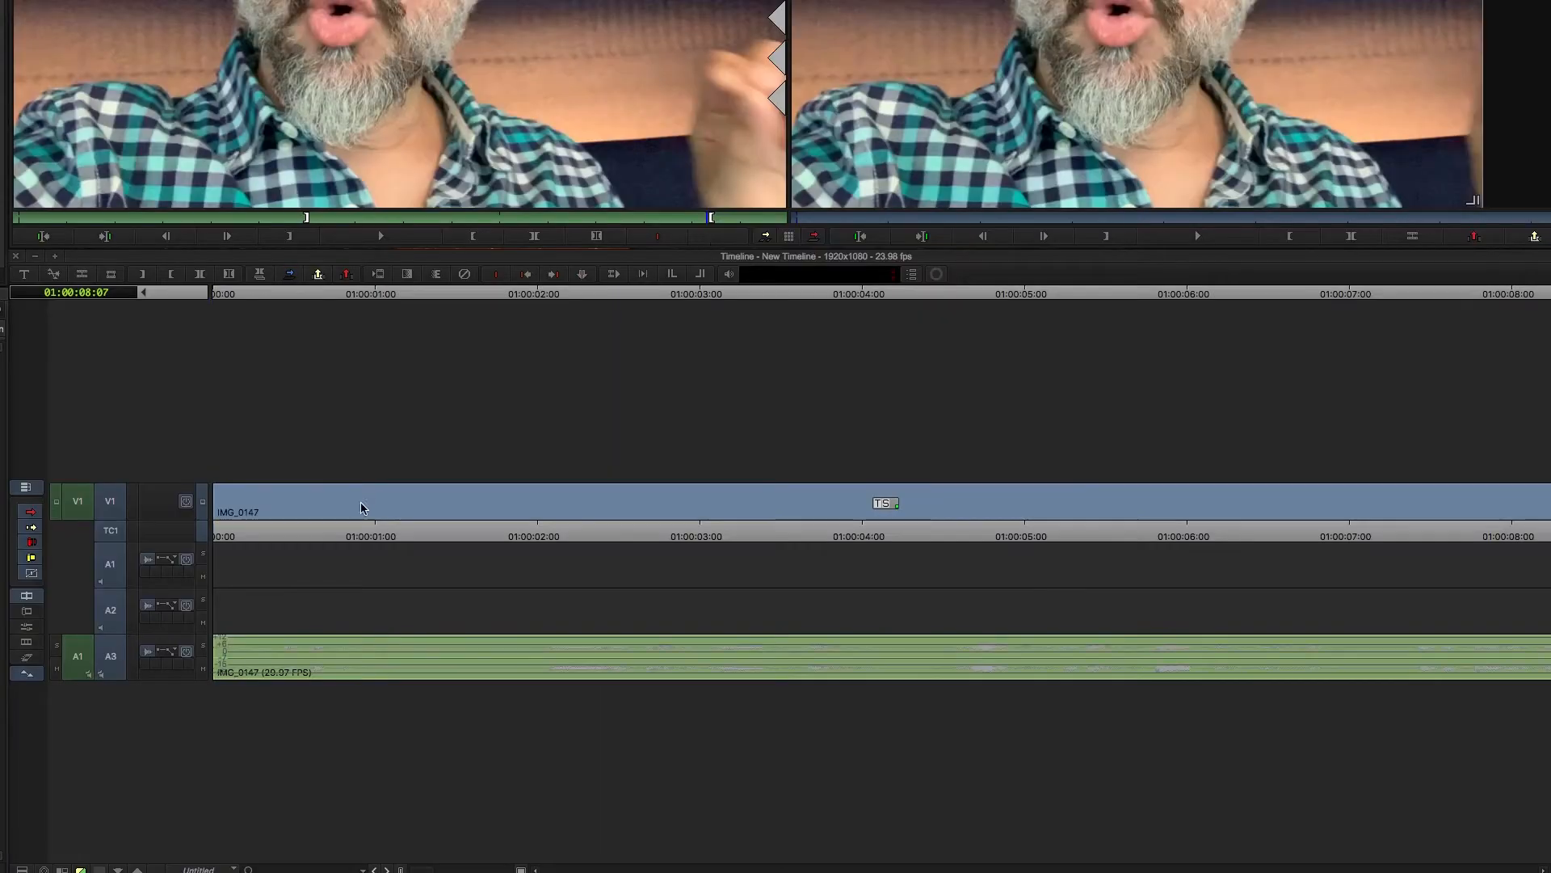
click(263, 534)
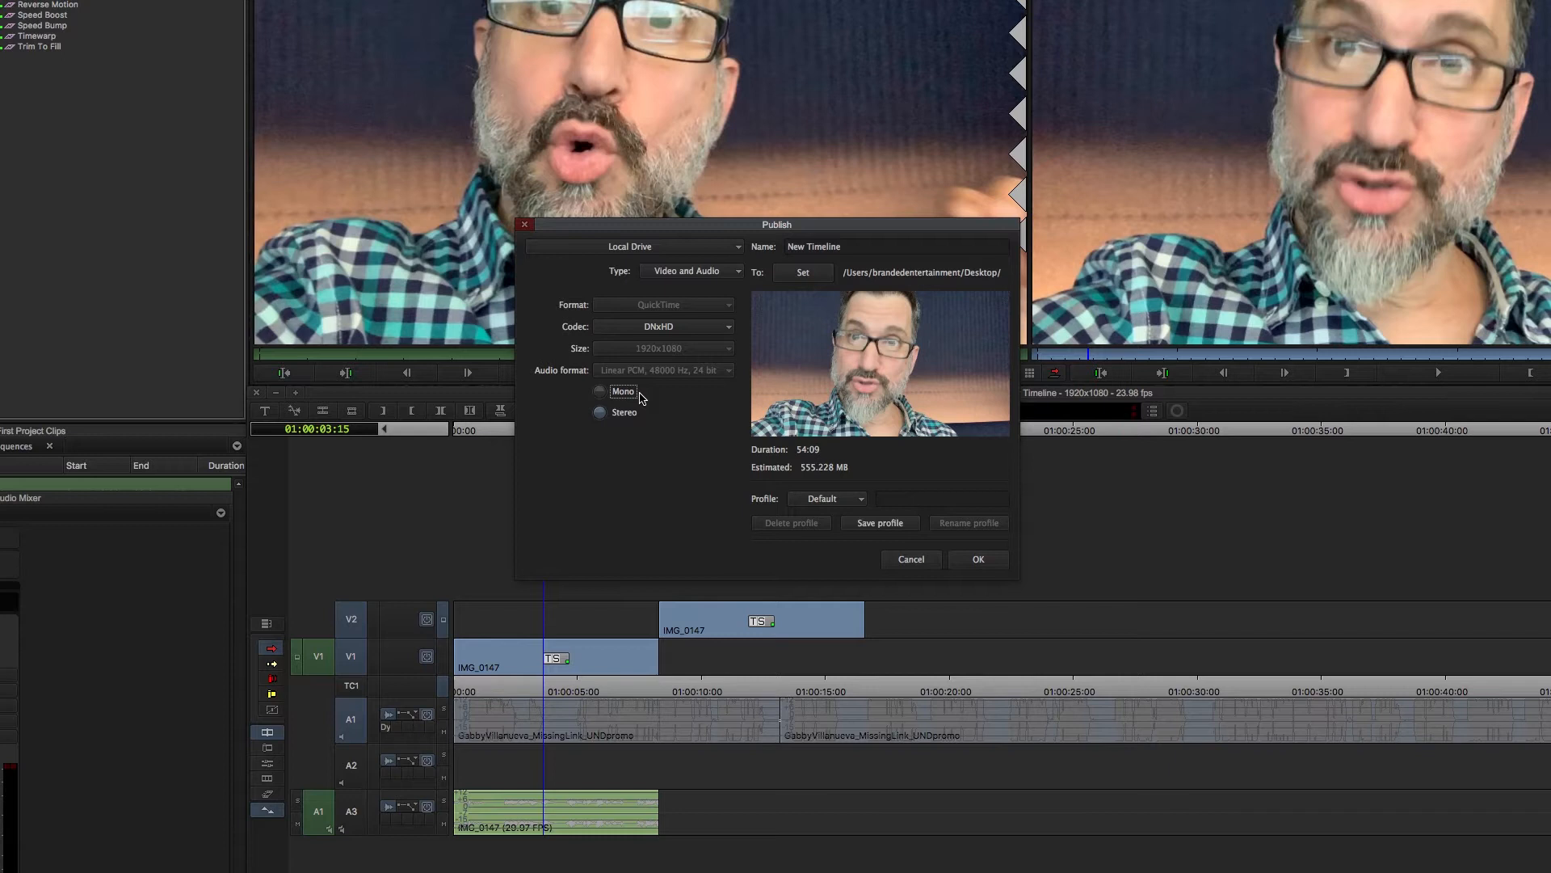
click(662, 327)
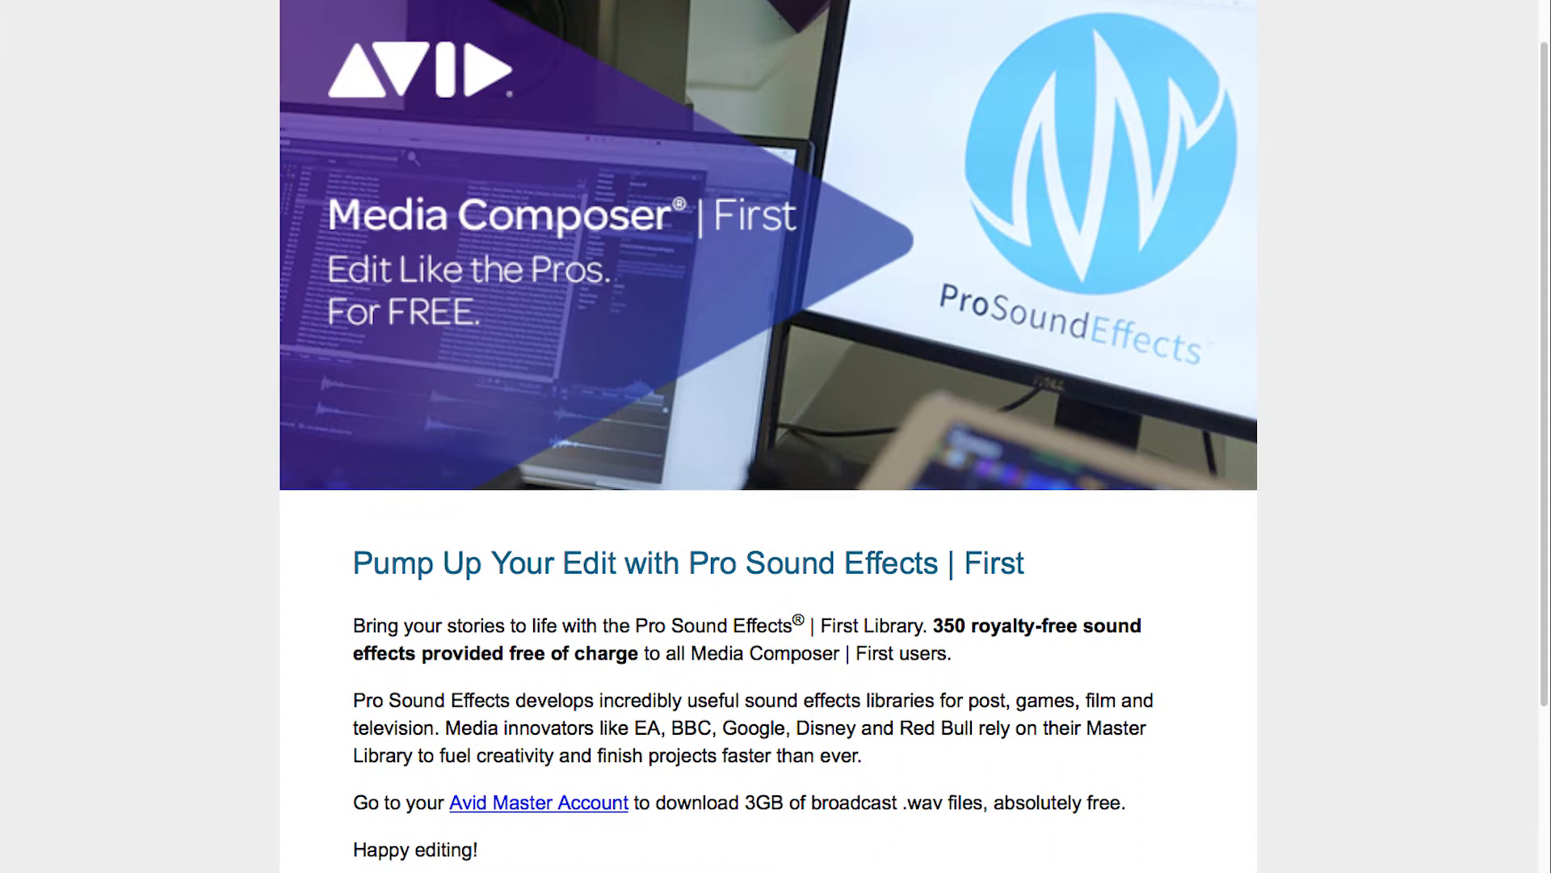
scroll(down, 3)
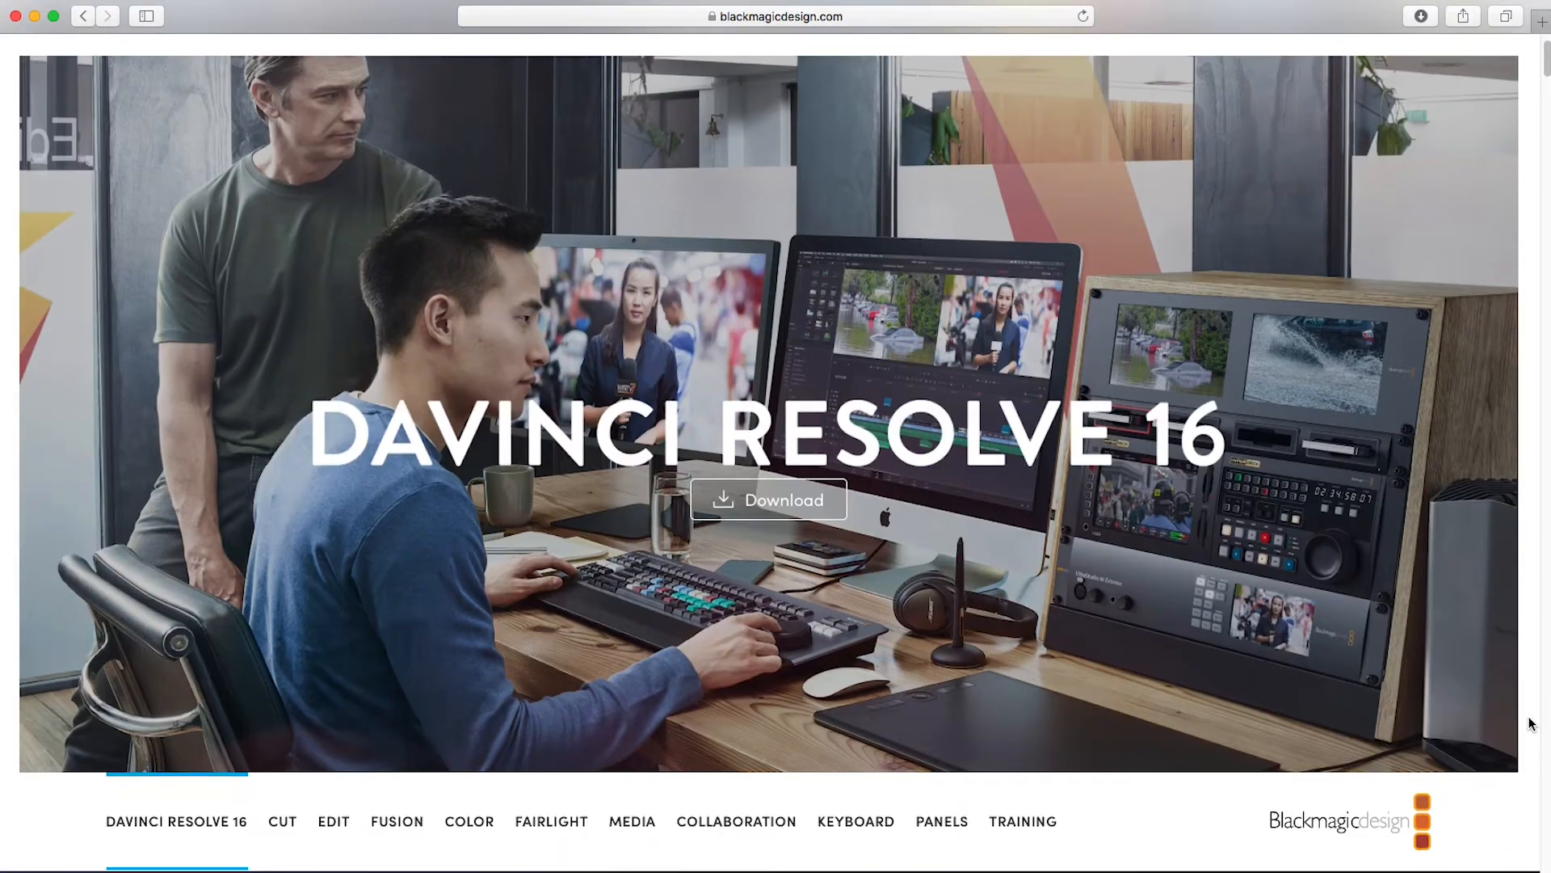
scroll(down, 3)
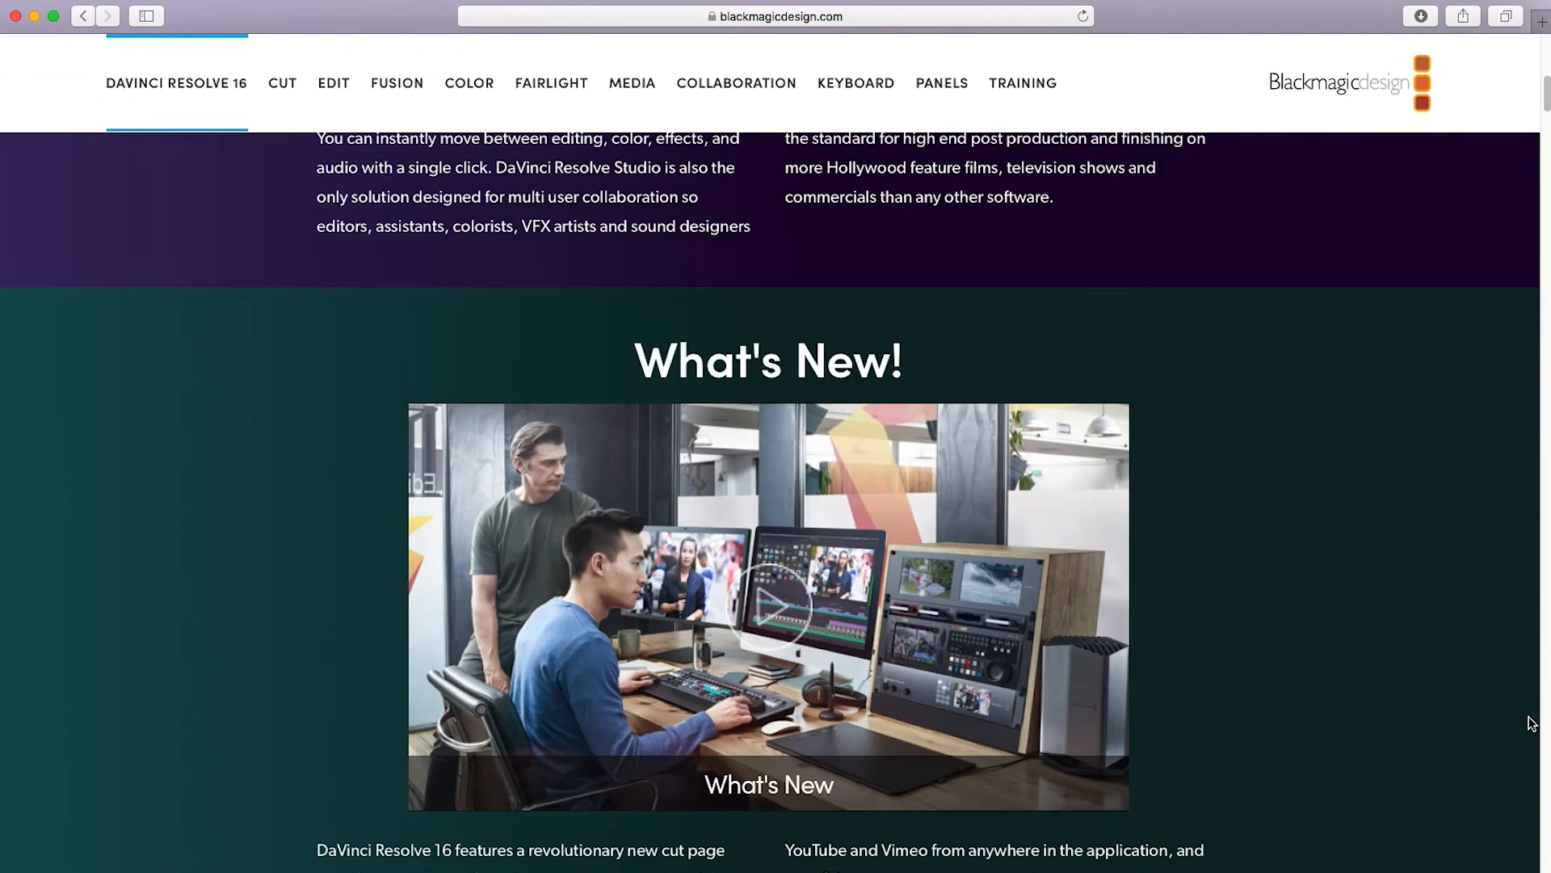
scroll(down, 3)
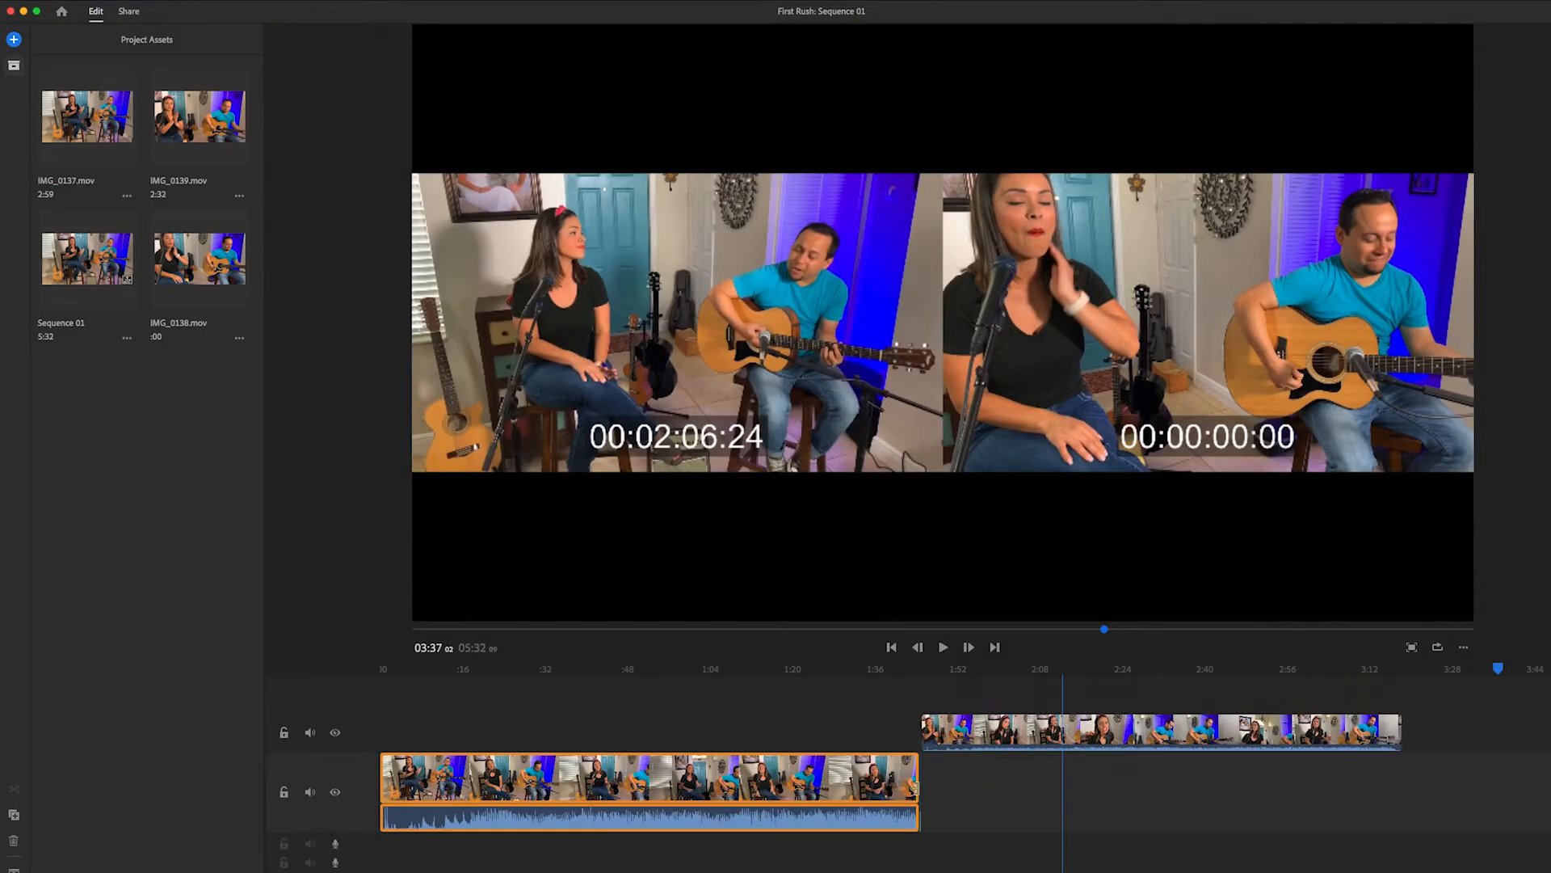
click(128, 10)
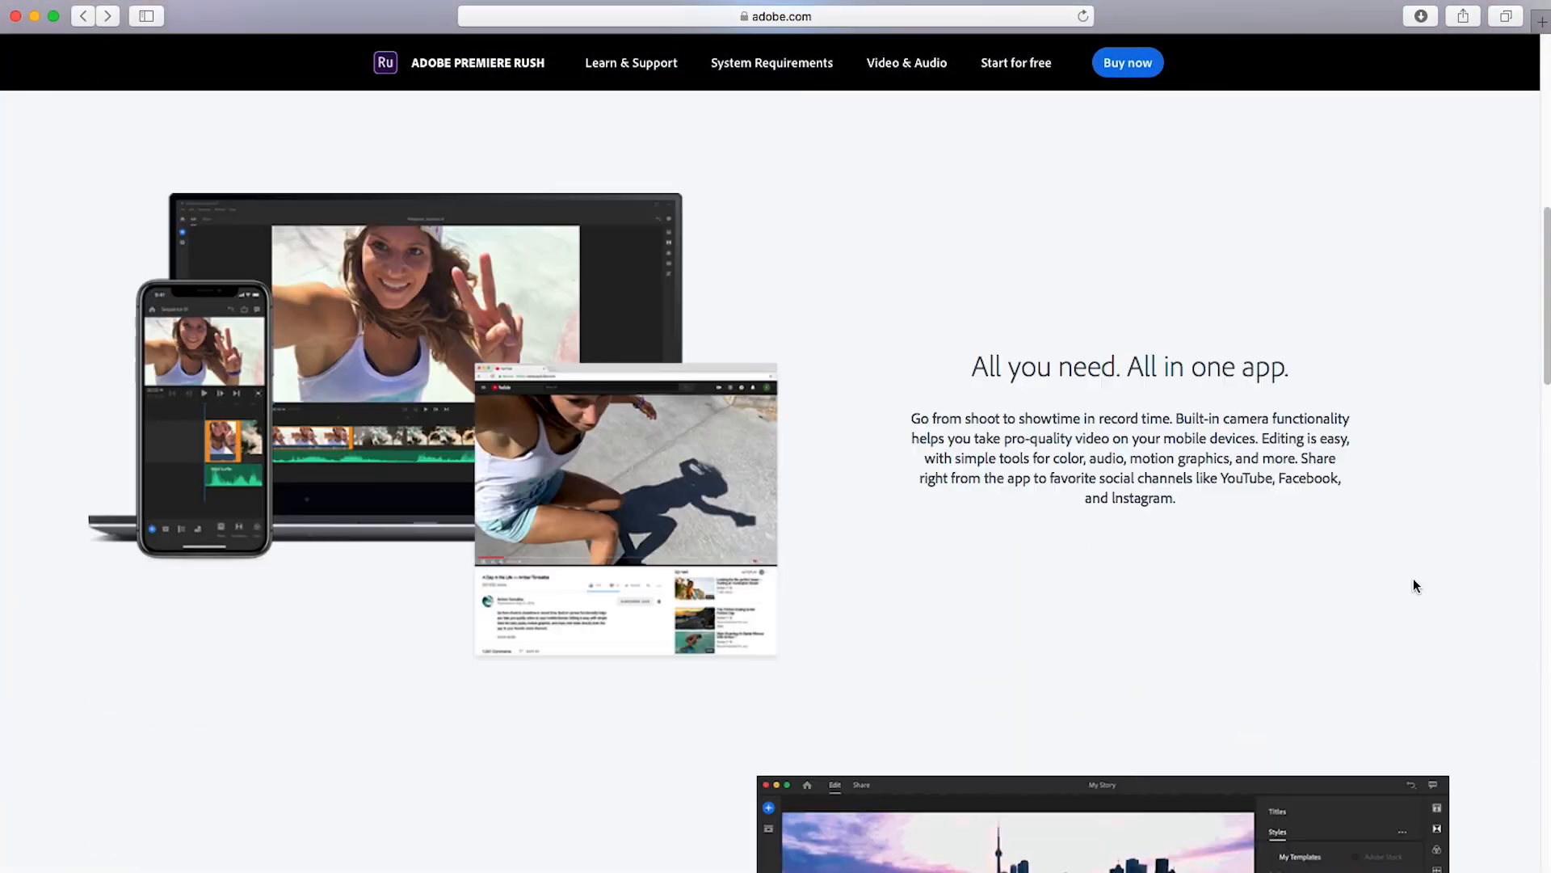
scroll(down, 3)
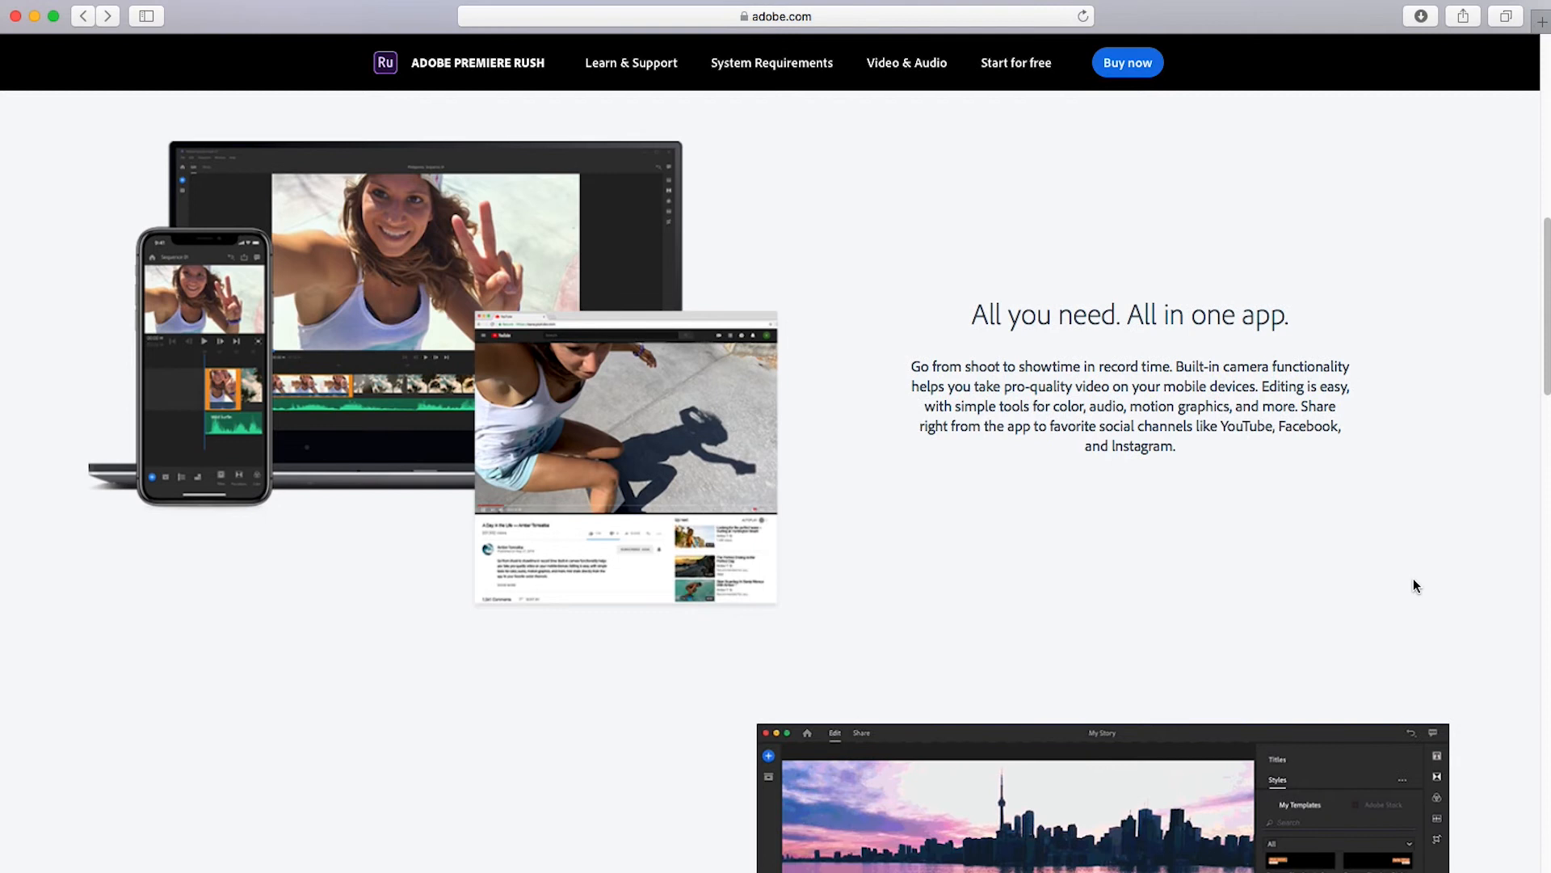
scroll(down, 3)
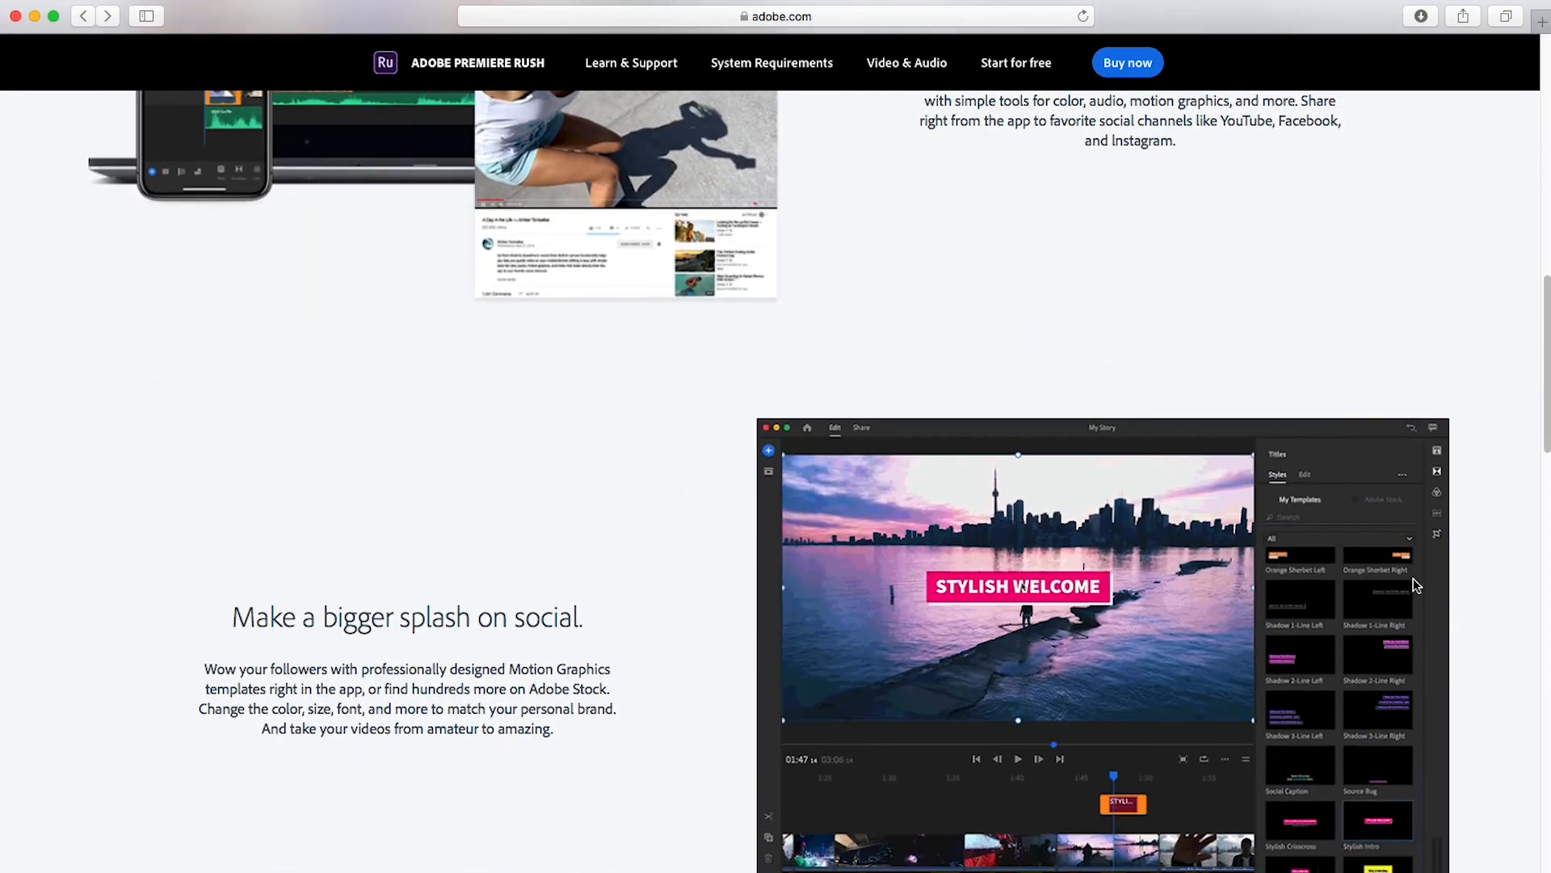
scroll(down, 3)
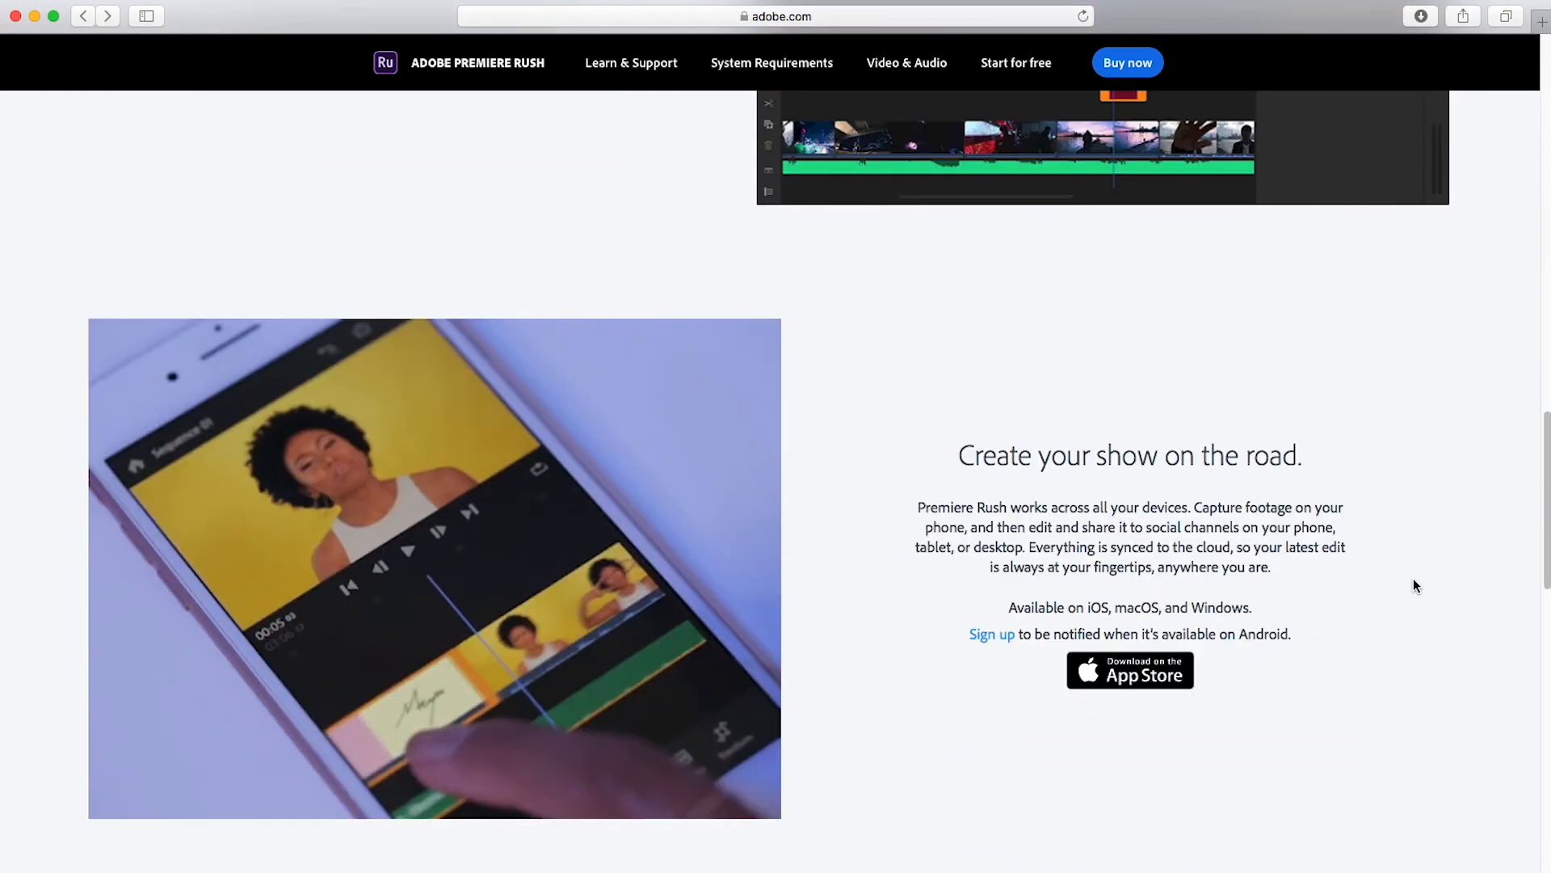